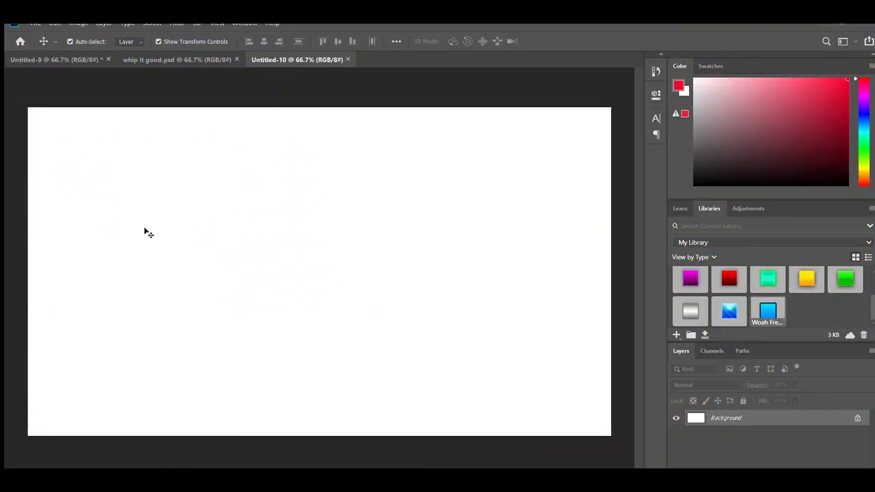
mouse_move(410, 268)
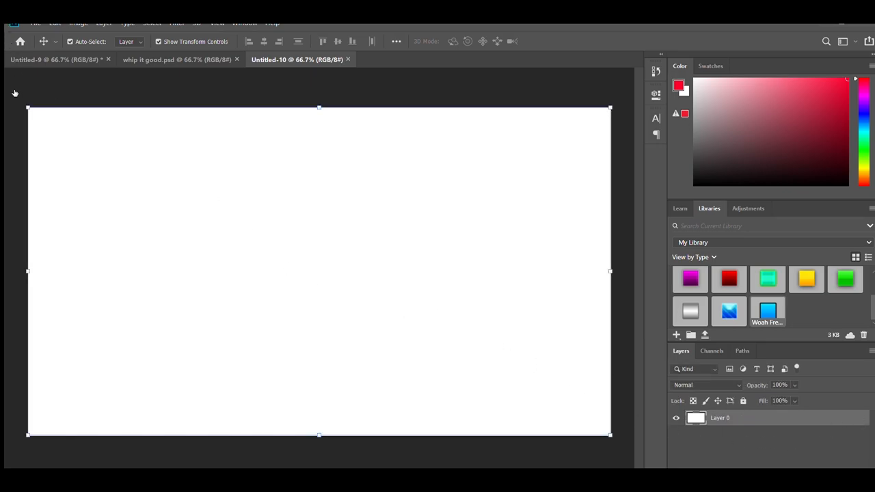
mouse_move(169, 167)
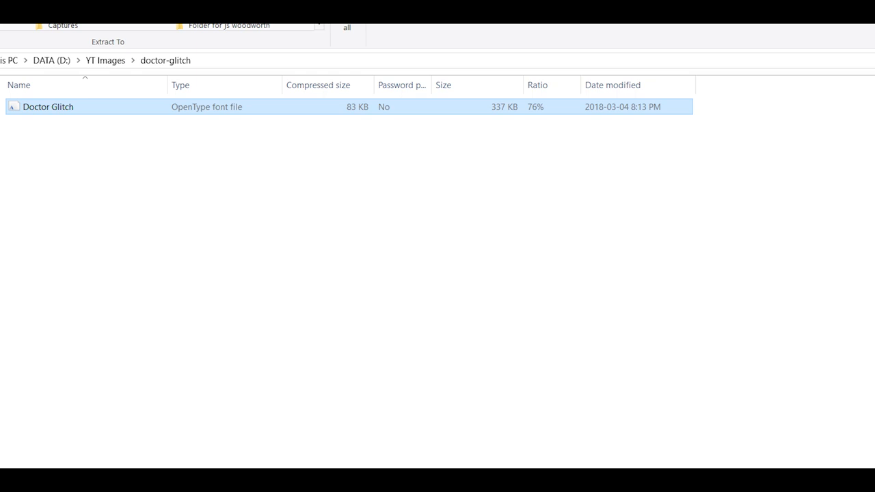
Open the Doctor Glitch OpenType font file from the doctor-glitch folder.
double_click(48, 107)
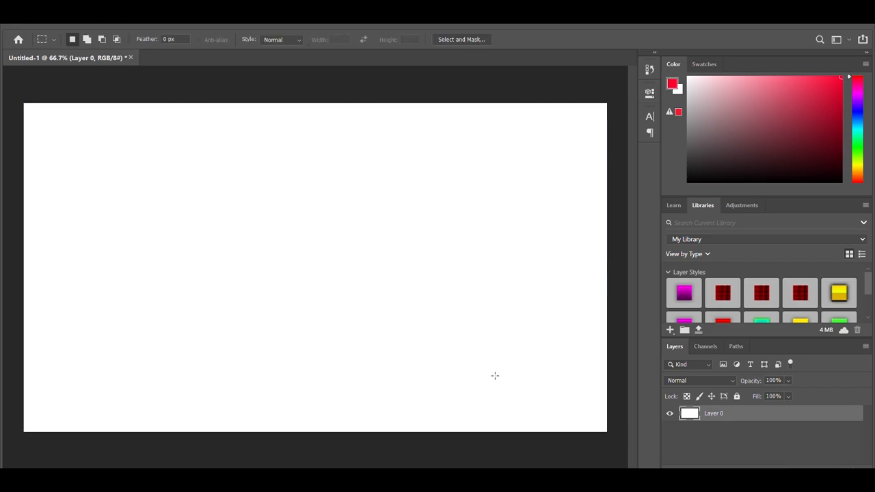
Clear the white fill and type the red title LET S TRY THIS in Doctor Glitch.
key(Cmd+A)
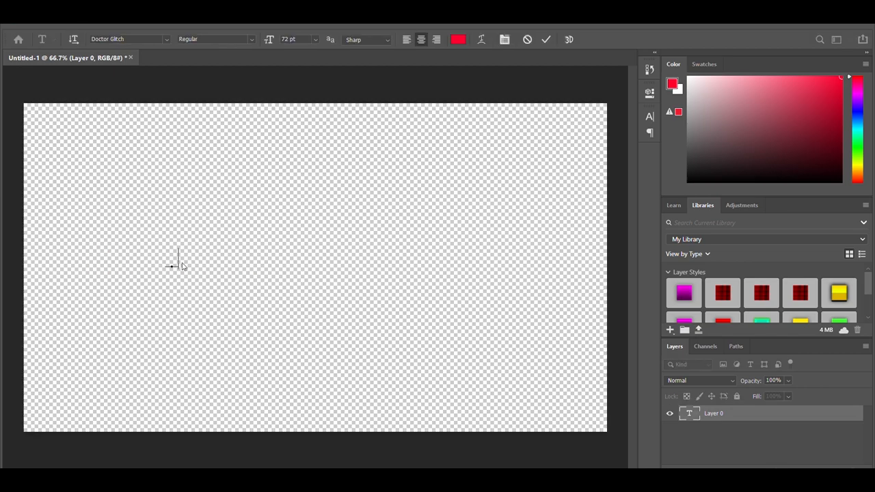
text(LET S TRY)
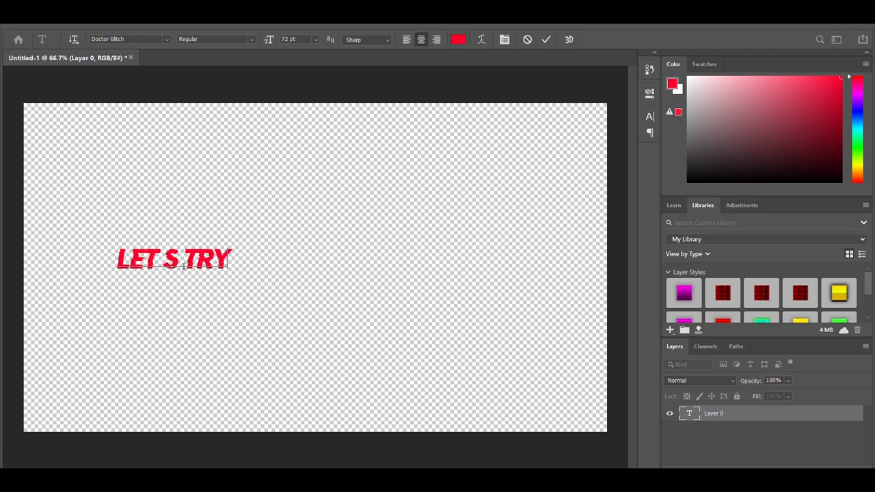
text(THIS)
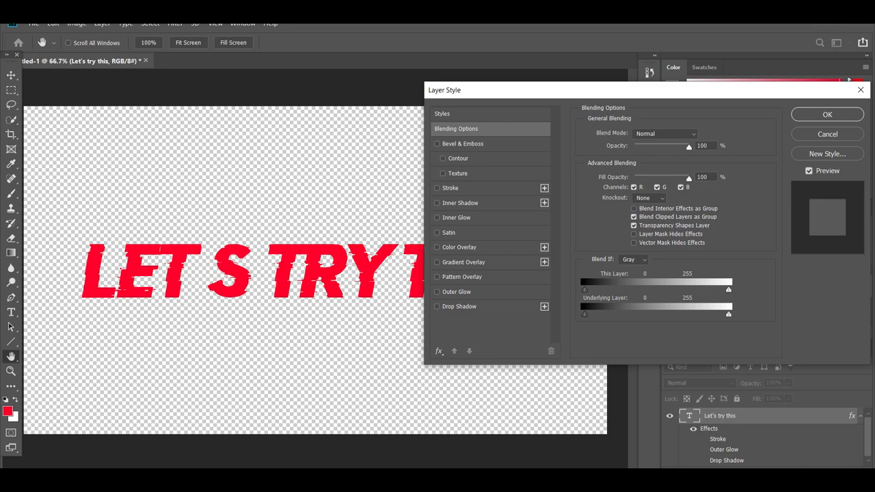
Enable a large outside black Stroke on the title in Layer Style, keeping the Drop Shadow.
click(438, 185)
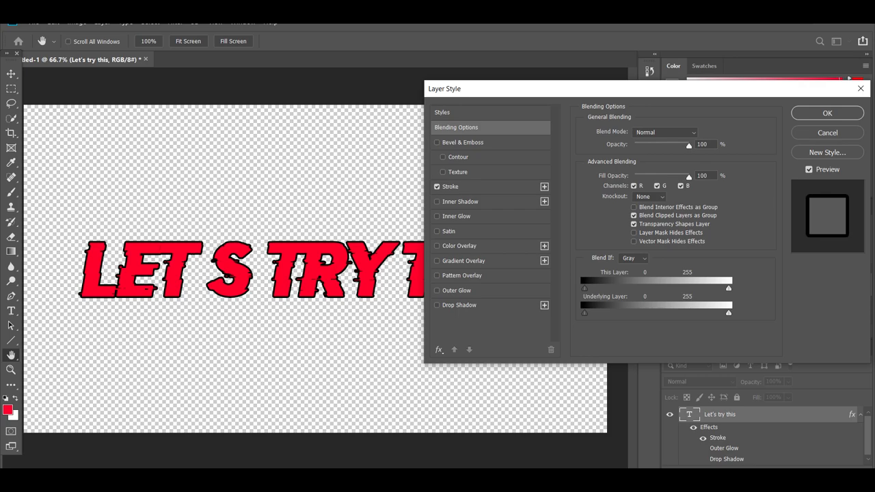
click(448, 186)
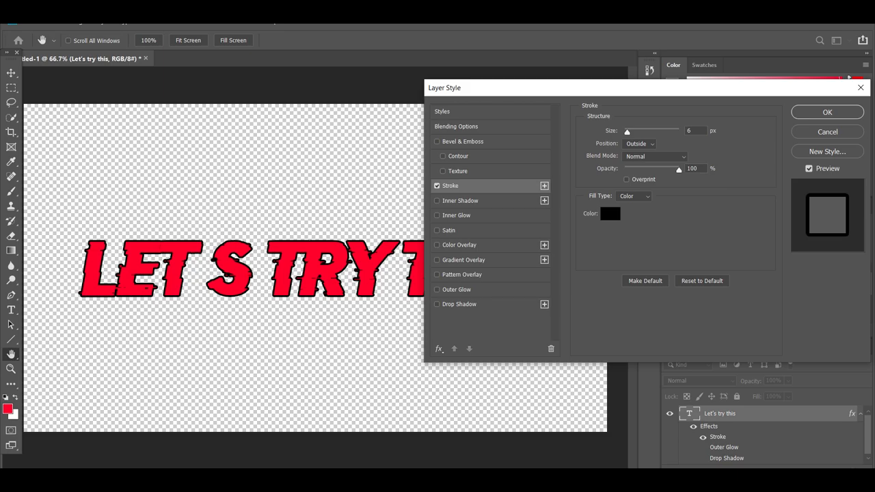
click(463, 304)
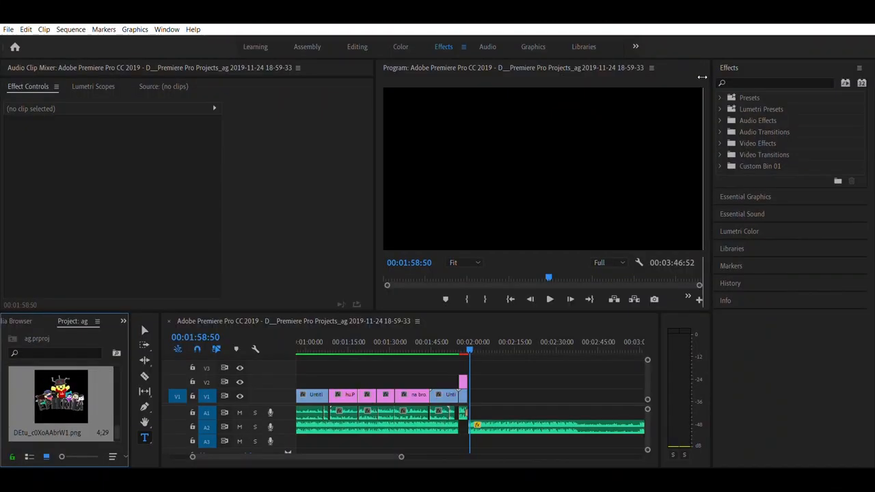
mouse_move(99, 401)
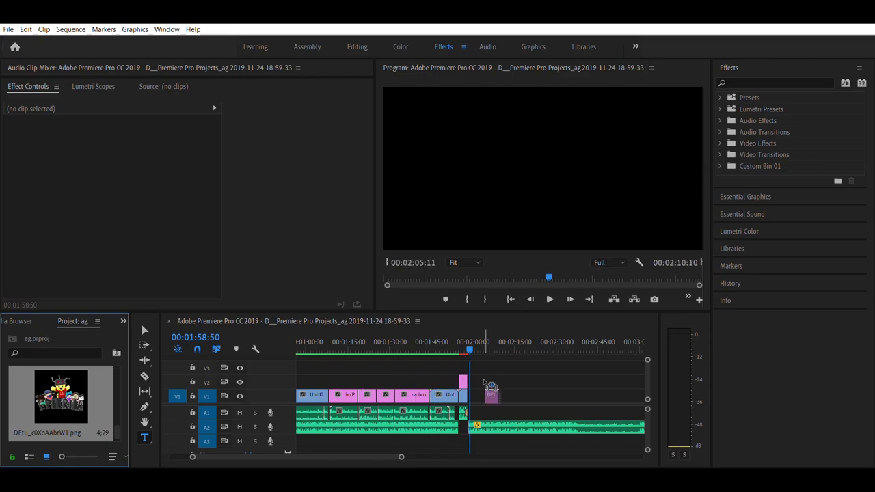
Select the placed cartoon group image clip and pick its Position property to animate.
click(490, 394)
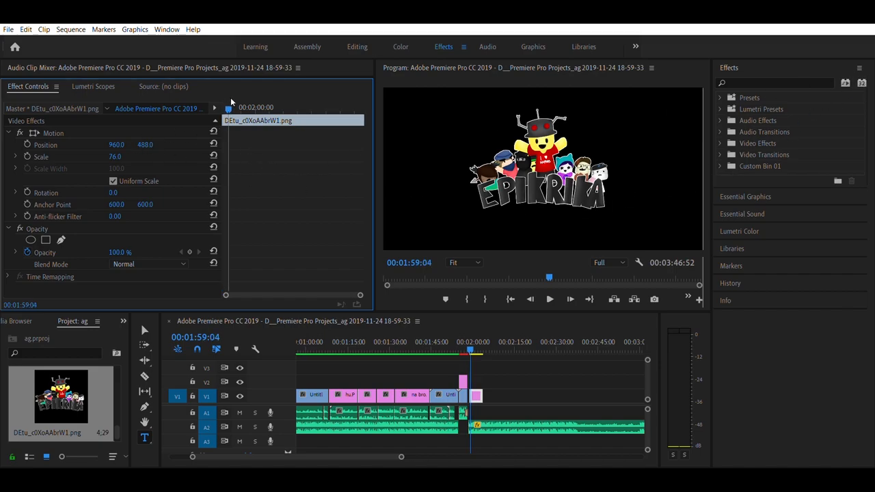
click(26, 145)
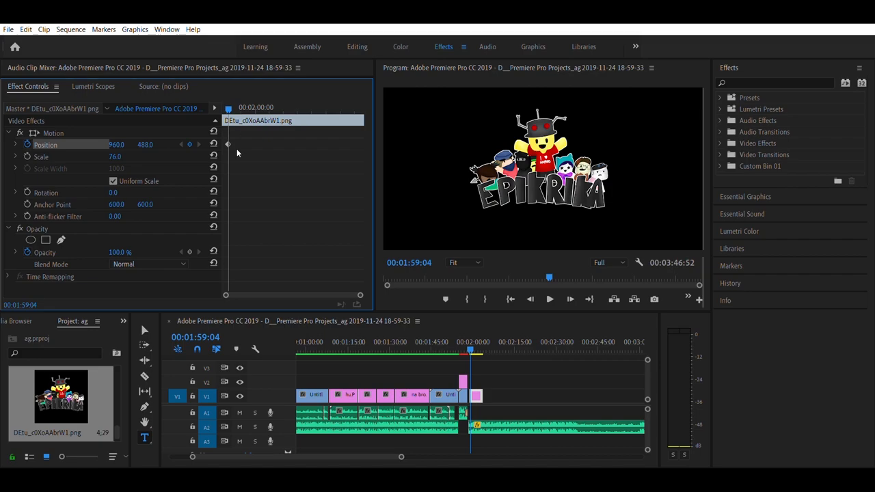
mouse_move(237, 145)
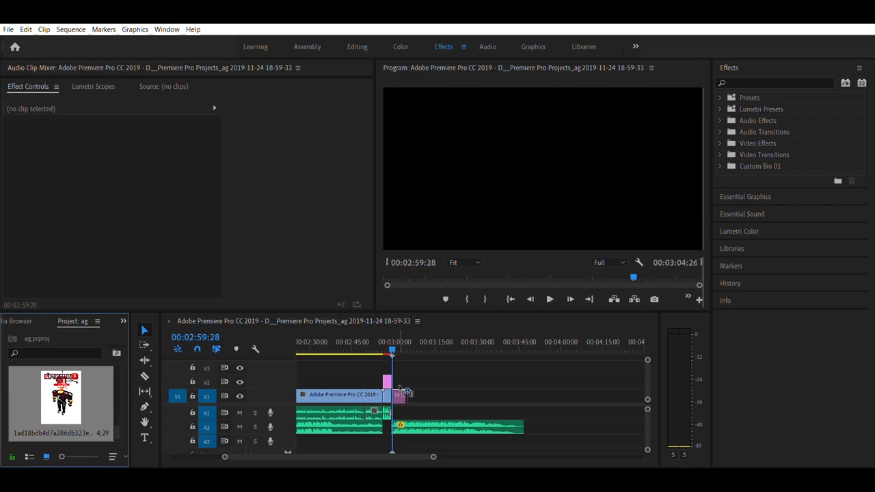
Select the character image clip to keyframe its Scale from 2.0 to 84.0.
click(403, 395)
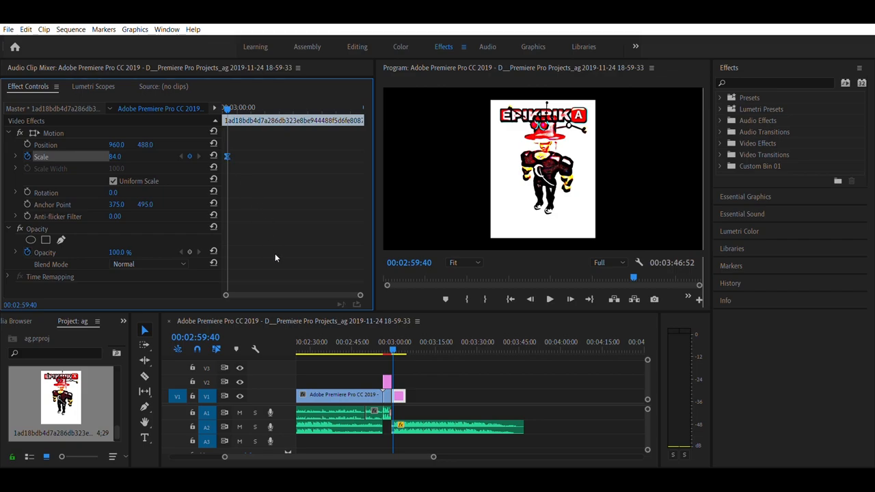
mouse_move(232, 96)
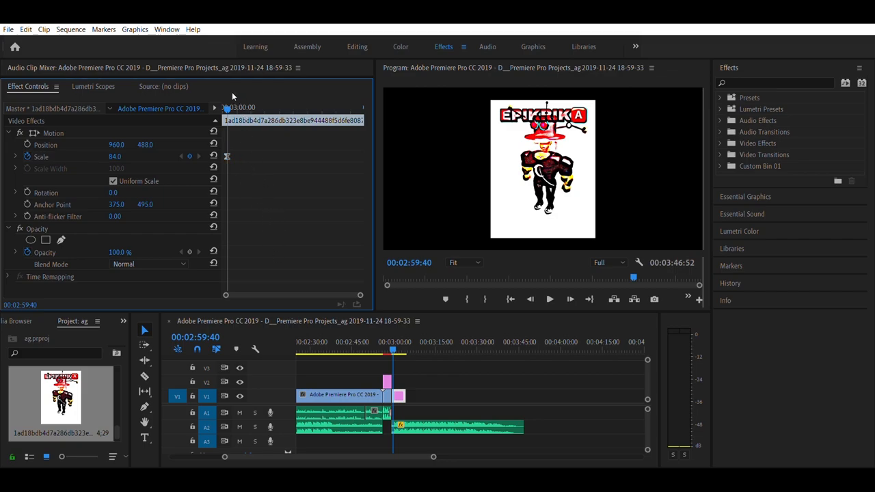
mouse_move(230, 101)
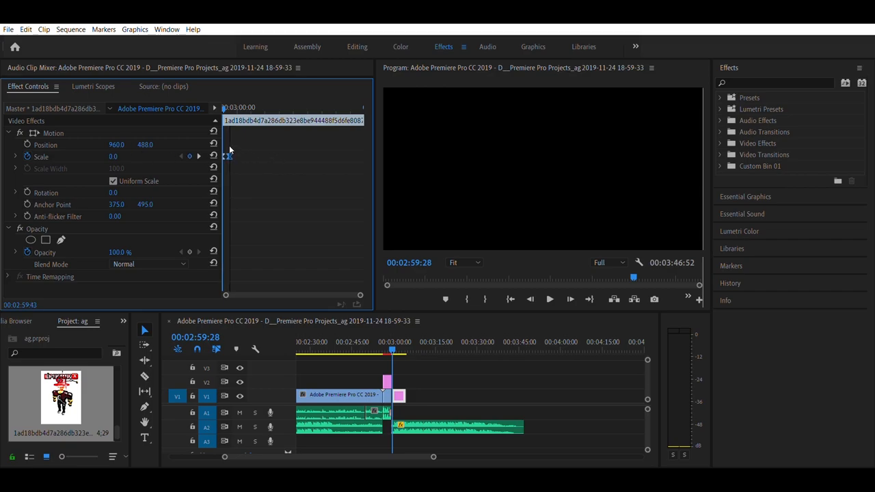
mouse_move(235, 155)
text(wave warp)
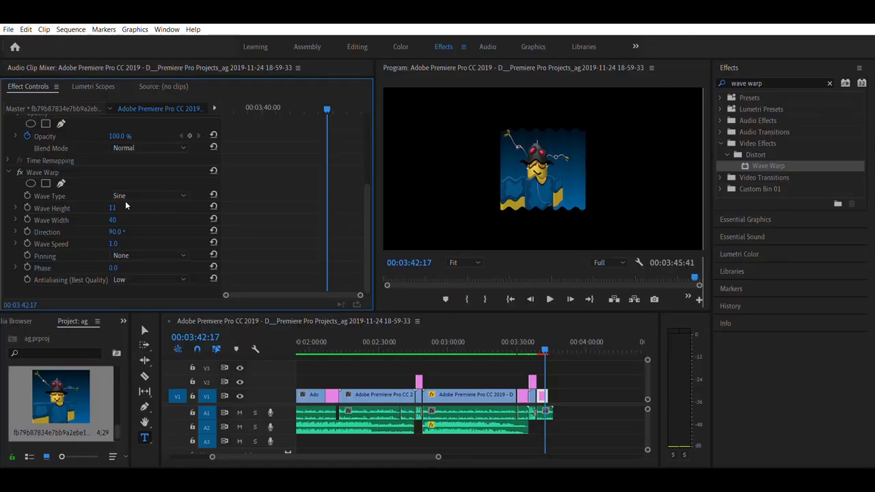
mouse_move(330, 197)
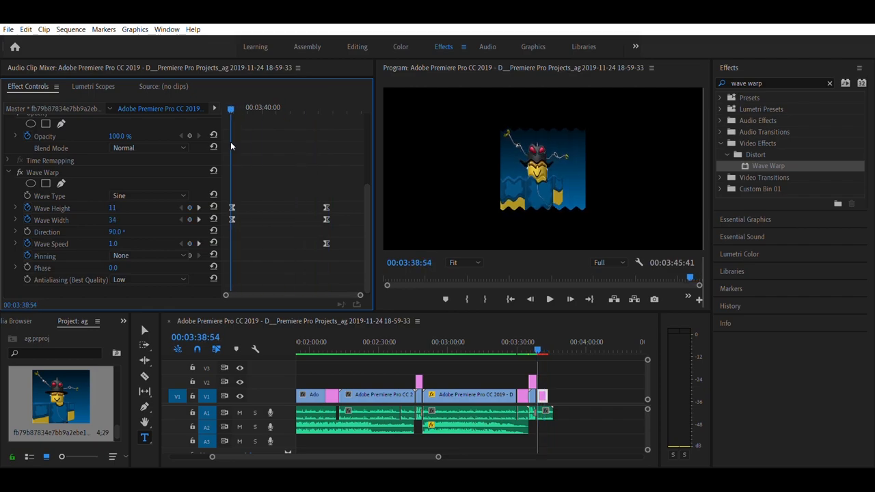
Raise the Wave Warp speed to 23.5 and play back the rippling animation.
drag(112, 244, 137, 243)
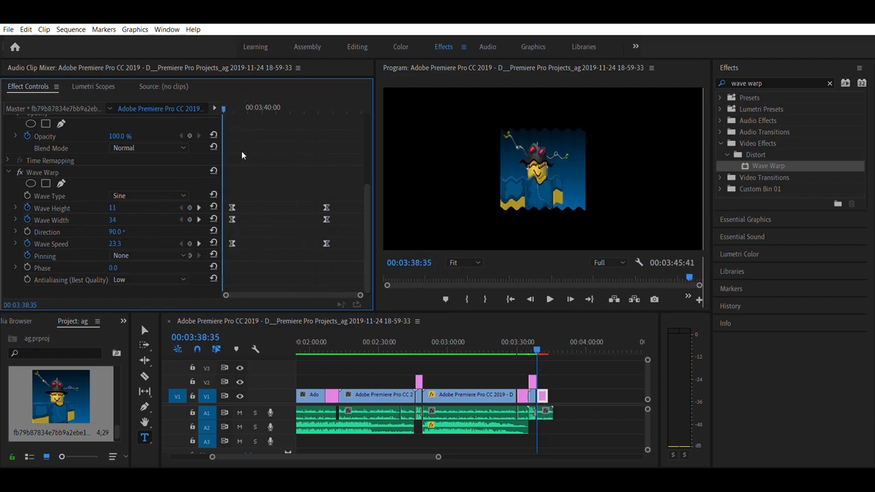
click(549, 300)
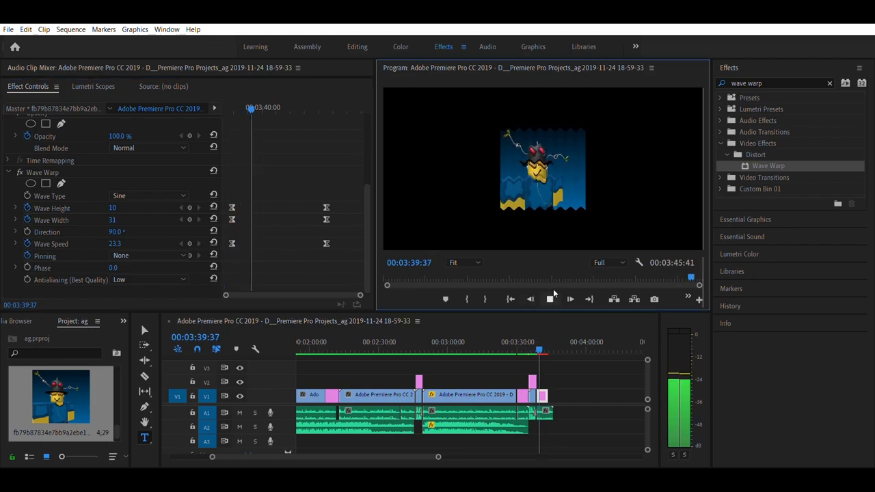